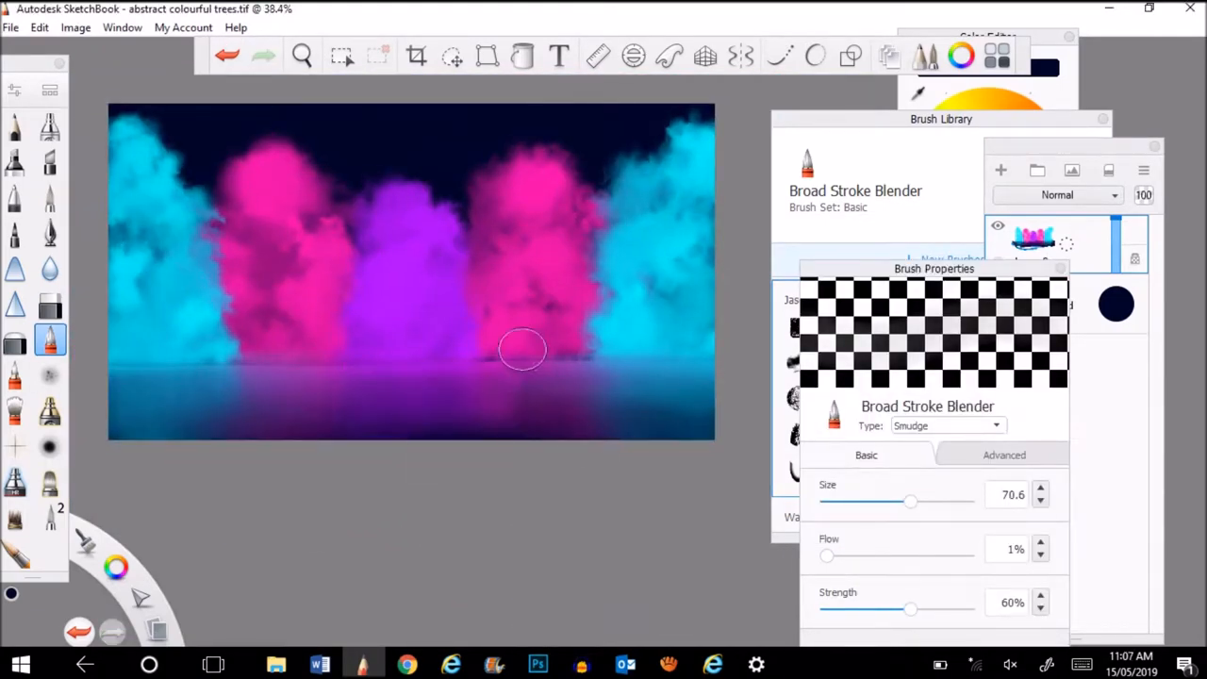
Step: Show the blending-mode list for the glowing cloud trees layer
{"action": "left_click", "coordinate": [1056, 194]}
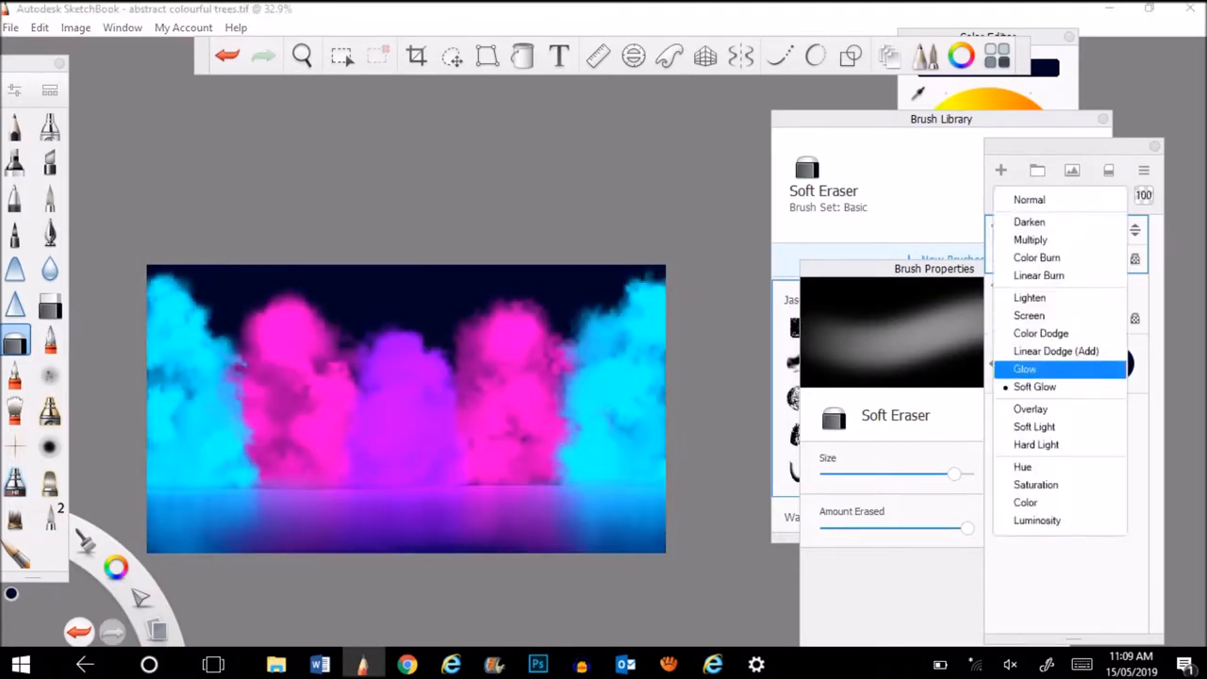
Step: Set the cloud trees layer to Soft Glow blending to brighten the scene
{"action": "left_click", "coordinate": [1030, 407]}
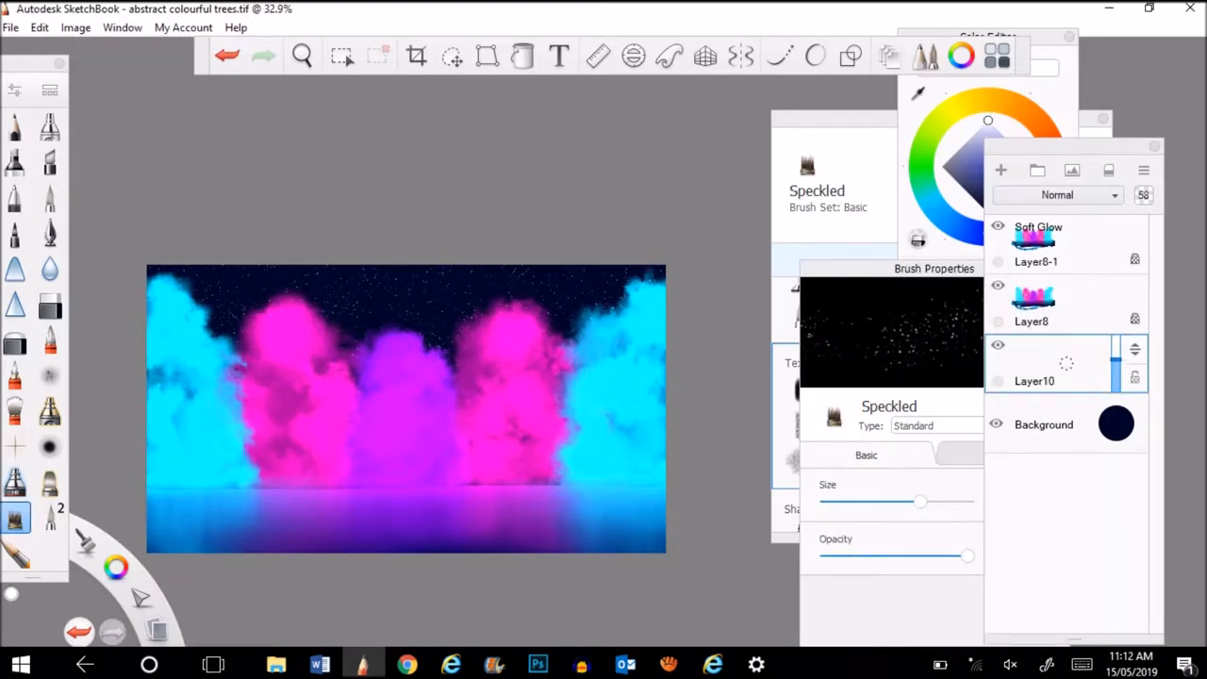
Step: Duplicate the star layer for a denser sky and ready soft erasing near the treetops
{"action": "left_click", "coordinate": [15, 340]}
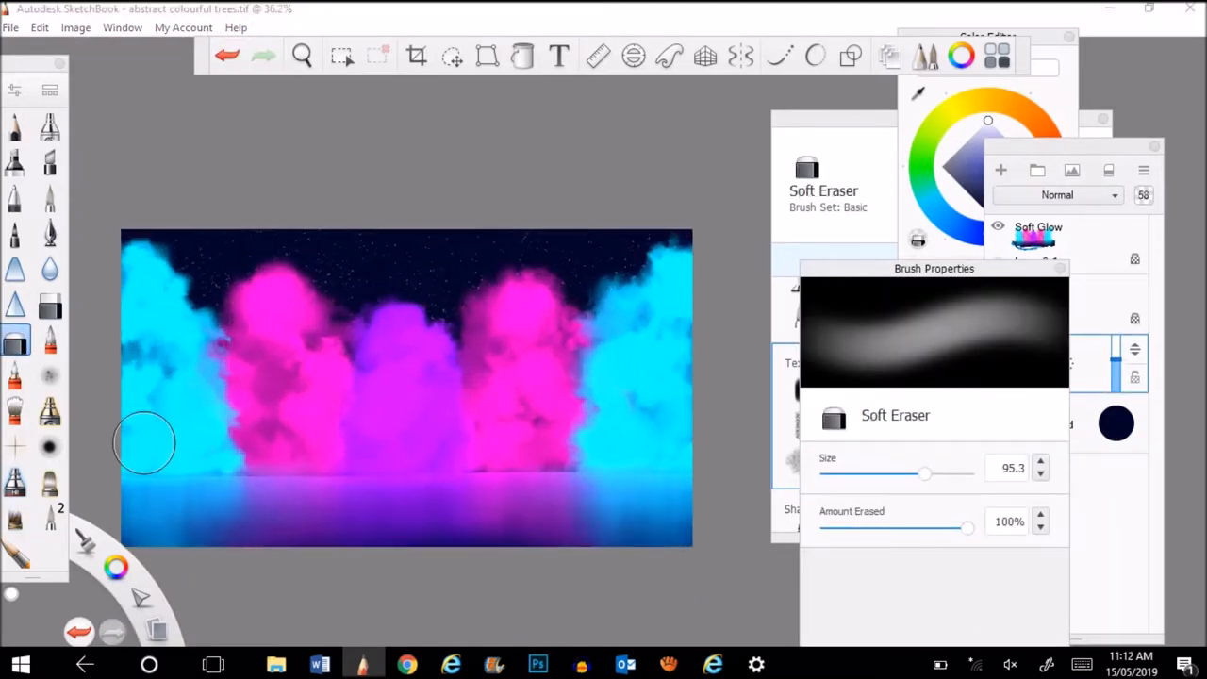
{"action": "left_click", "coordinate": [453, 57]}
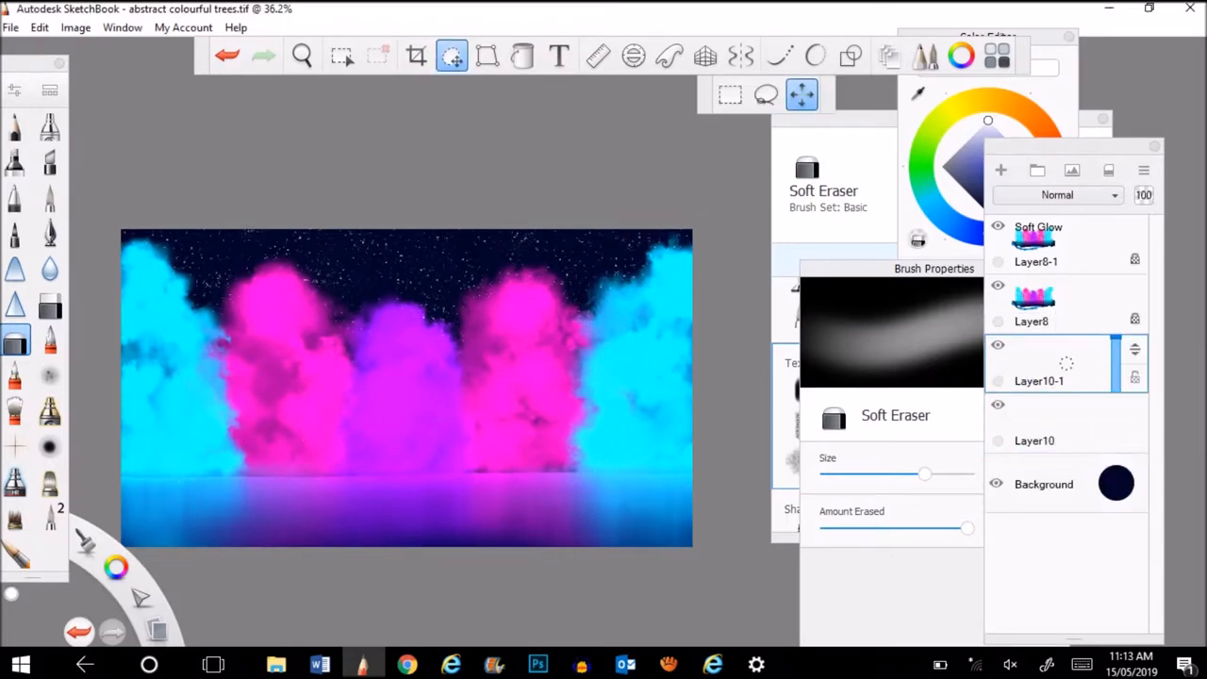
{"action": "left_click", "coordinate": [49, 304]}
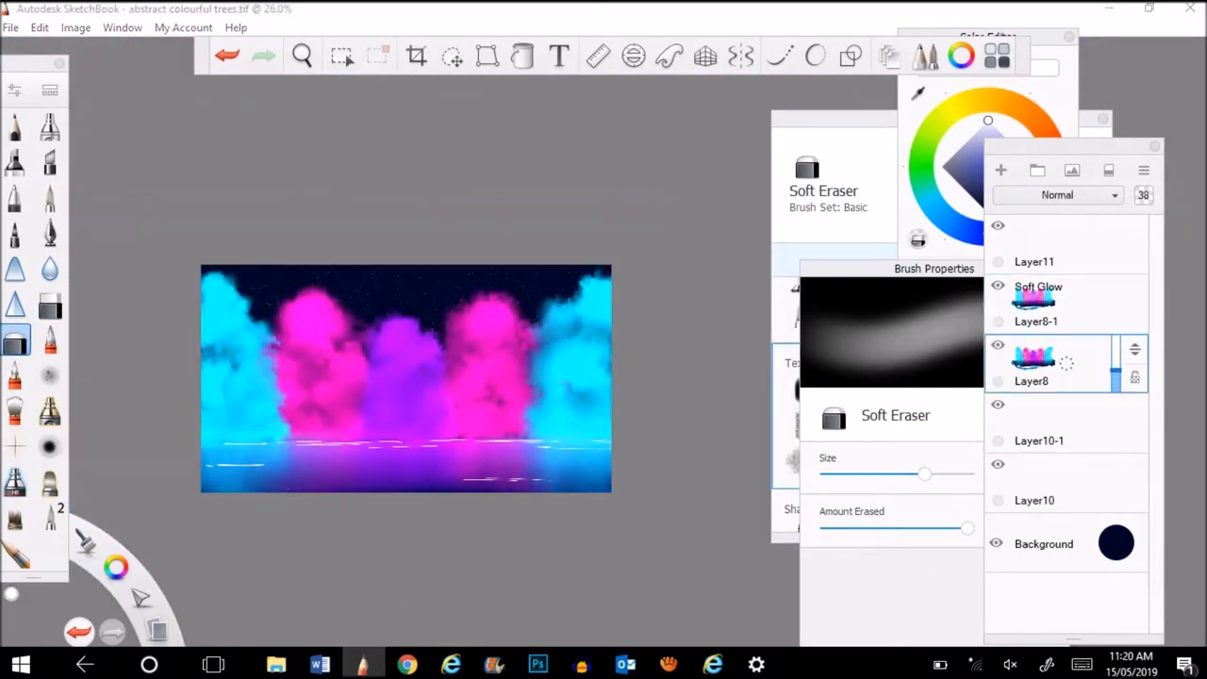
Step: Duplicate the star layer again and set its blending to Luminosity
{"action": "left_click", "coordinate": [1038, 287]}
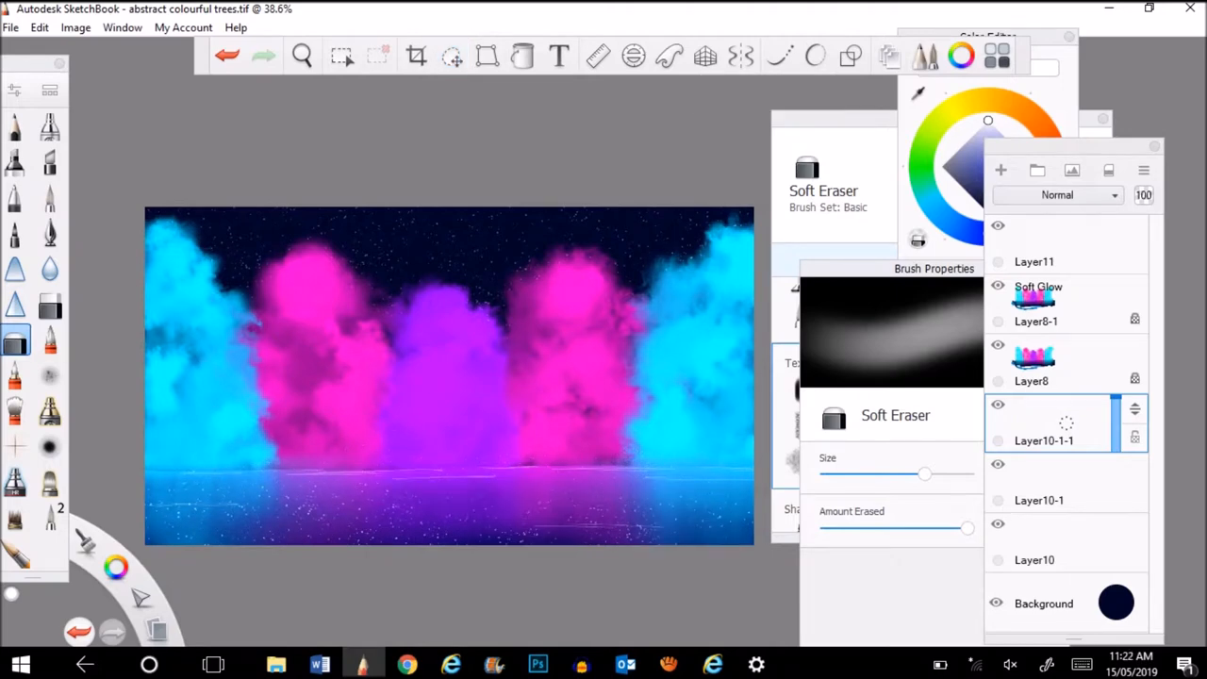
{"action": "left_click", "coordinate": [1056, 194]}
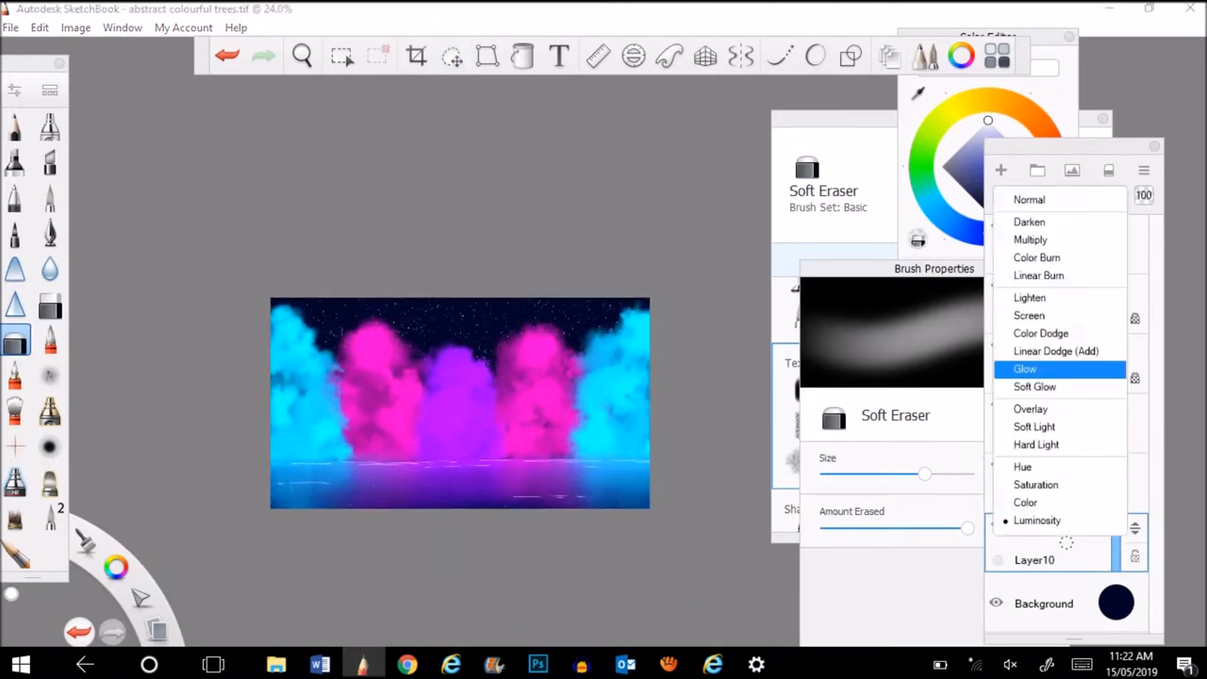
{"action": "left_click", "coordinate": [1034, 387]}
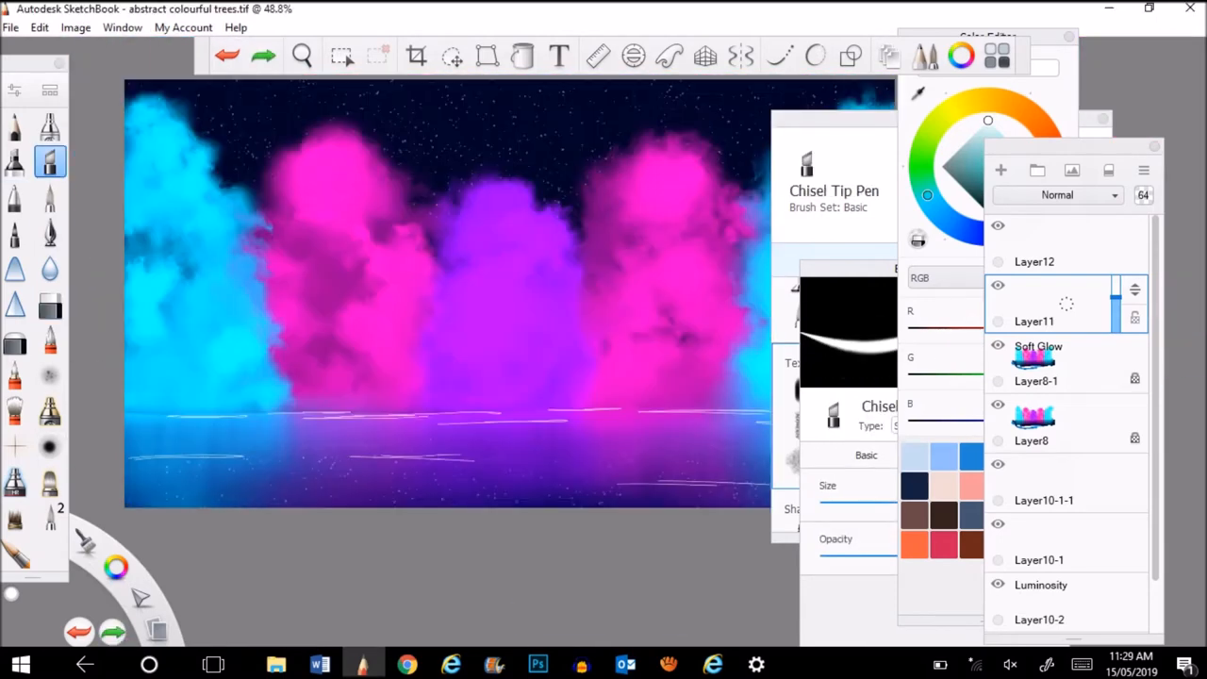
Step: Scroll the brush library to reach the Chisel Tip Pen for the ripple lines
{"action": "scroll", "scroll_direction": "down", "scroll_amount": 3}
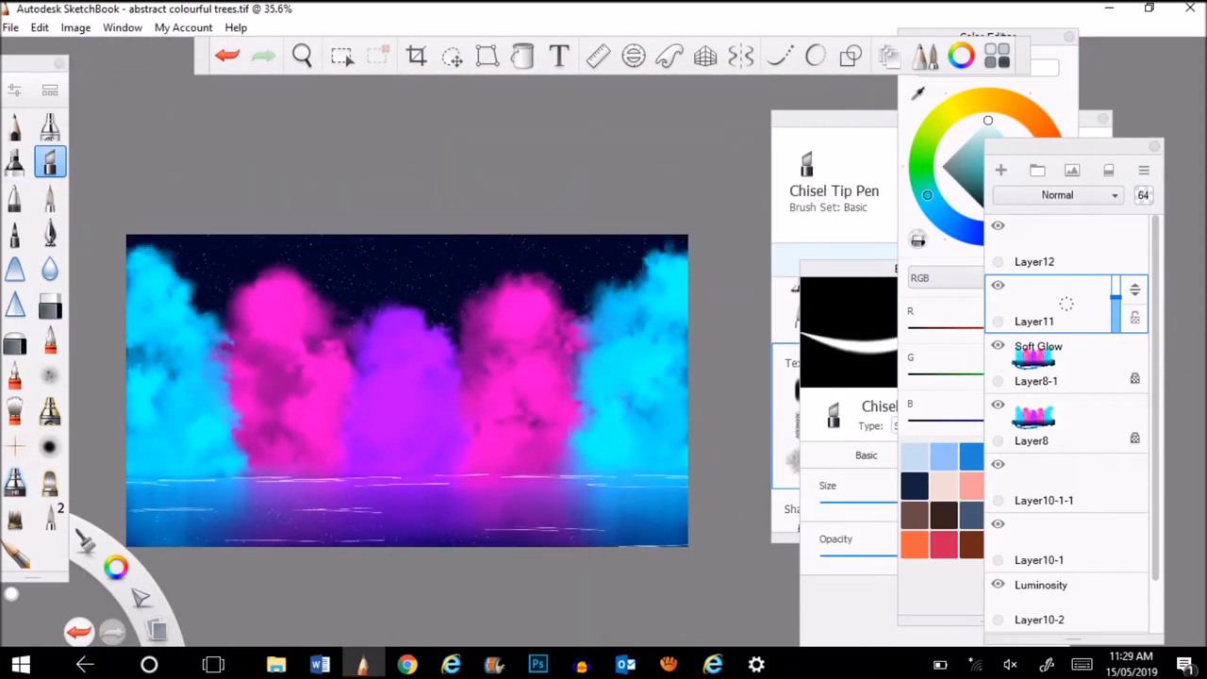